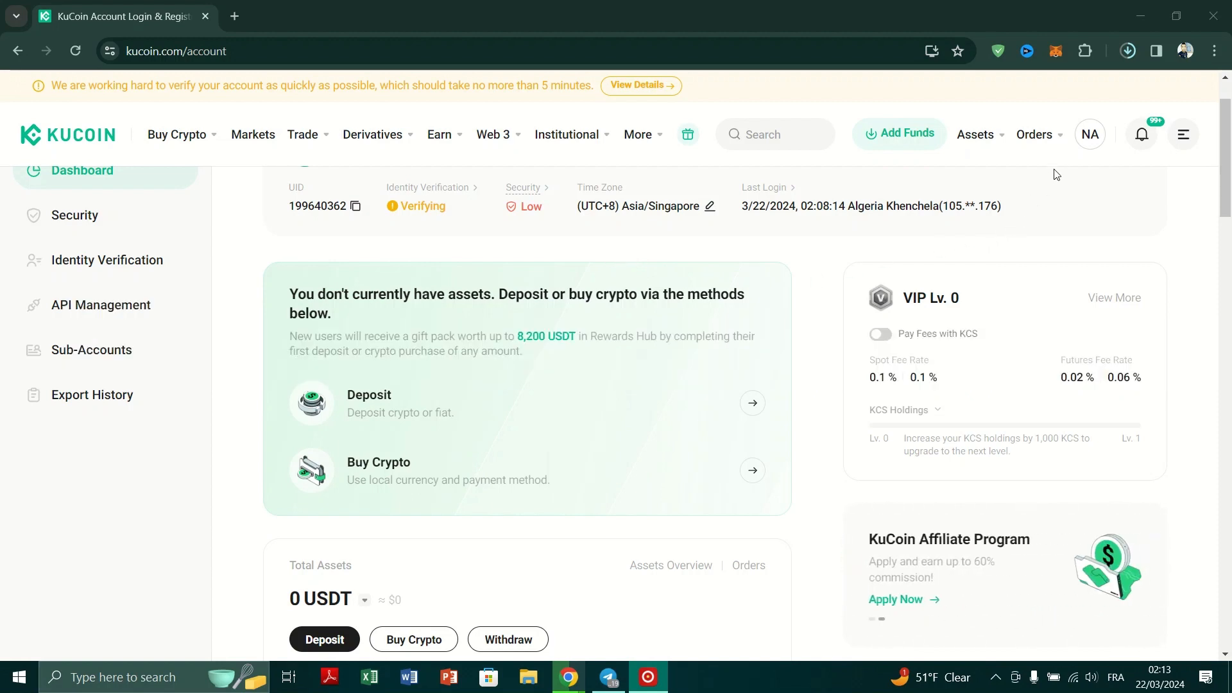
# - Open the account dropdown from the NA profile avatar in the top bar
pyautogui.click(1089, 133)
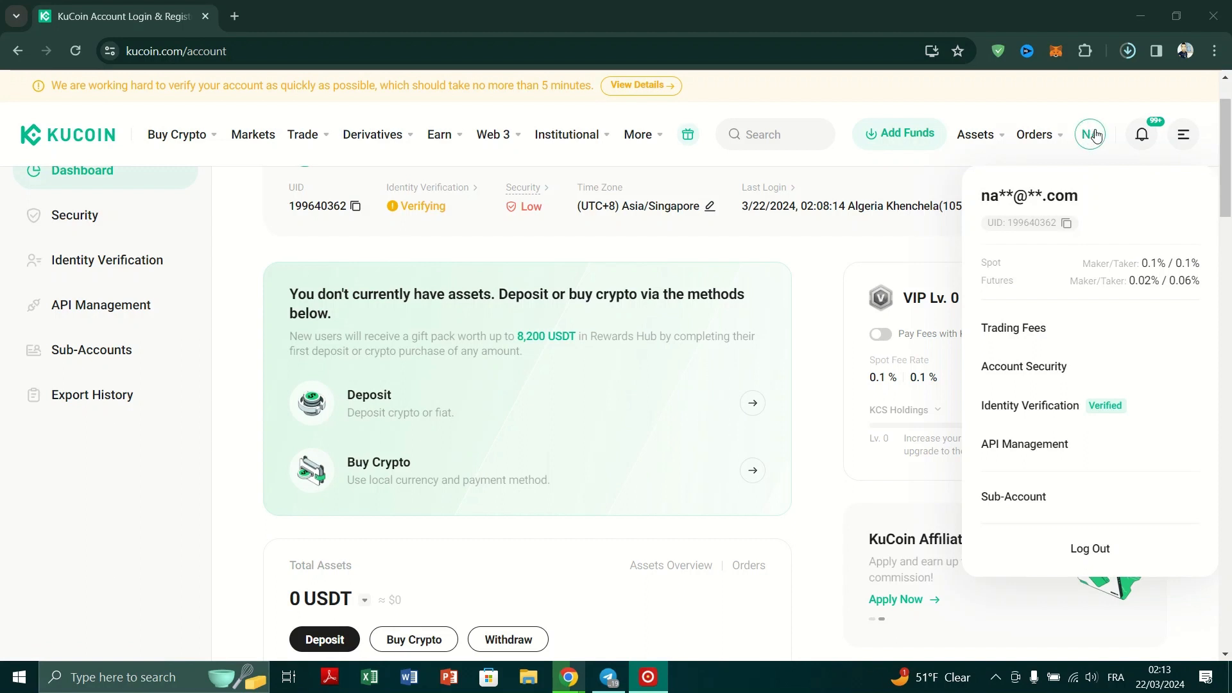
pyautogui.moveTo(1079, 316)
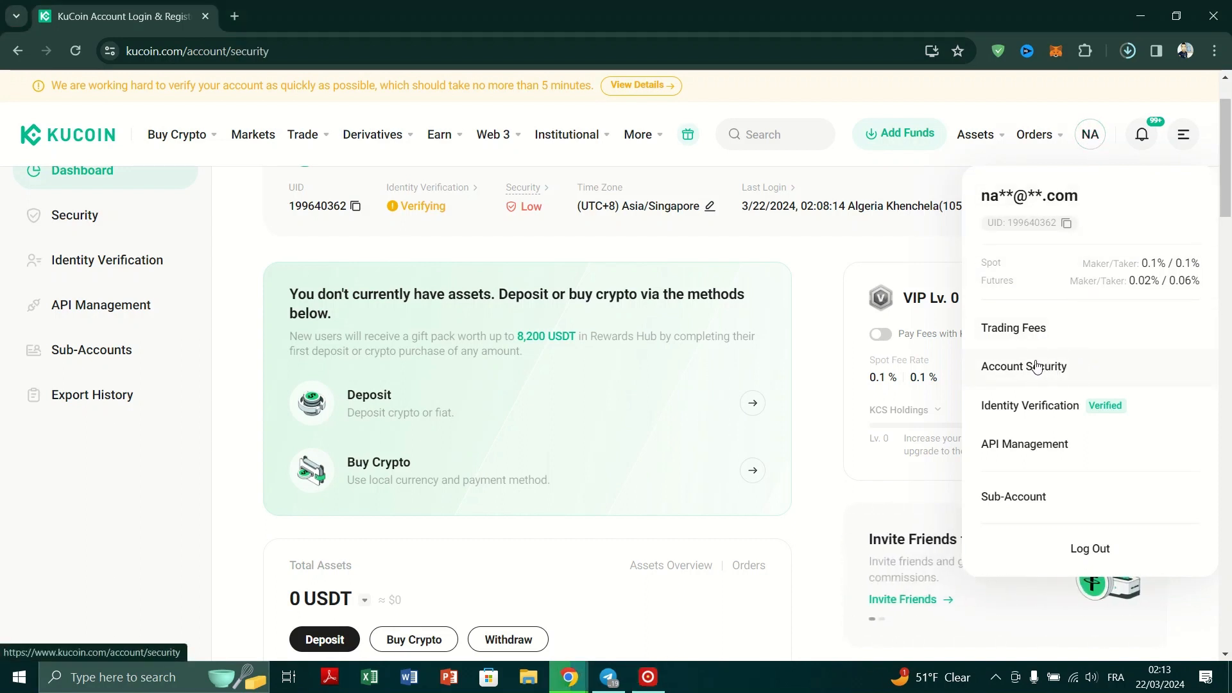
# - From Account Security, choose Change on the Email row and confirm the Change Email notice
pyautogui.click(1025, 366)
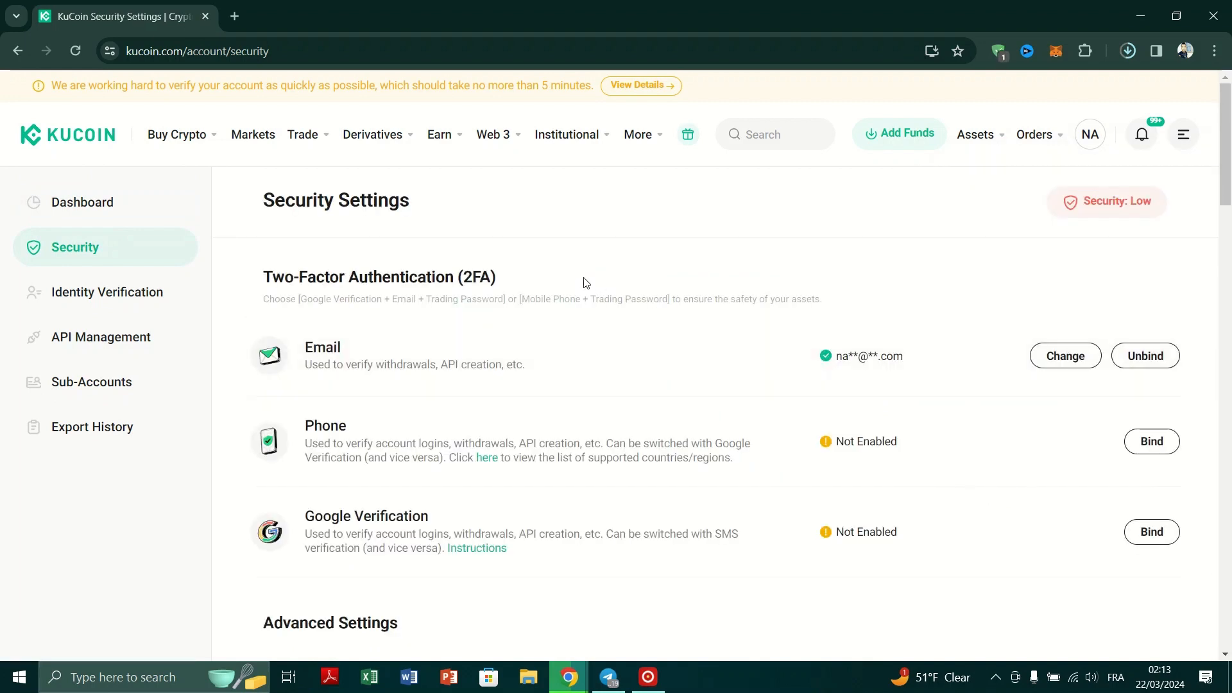
pyautogui.scroll(-3)
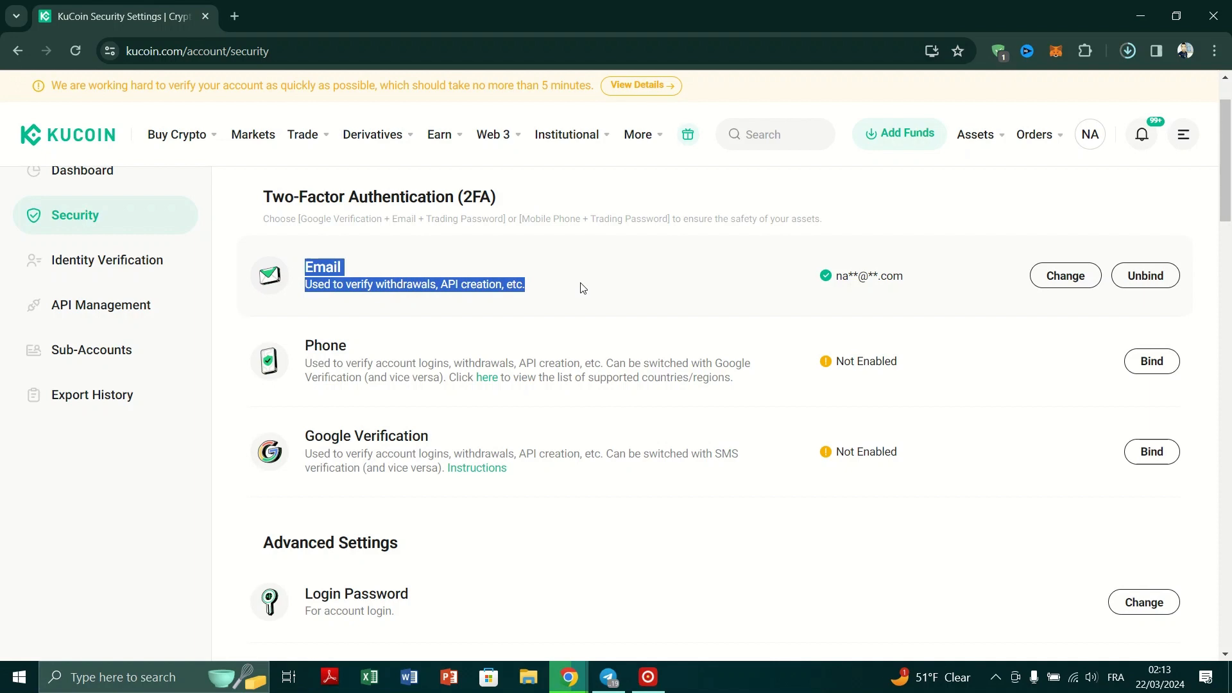
pyautogui.click(1065, 276)
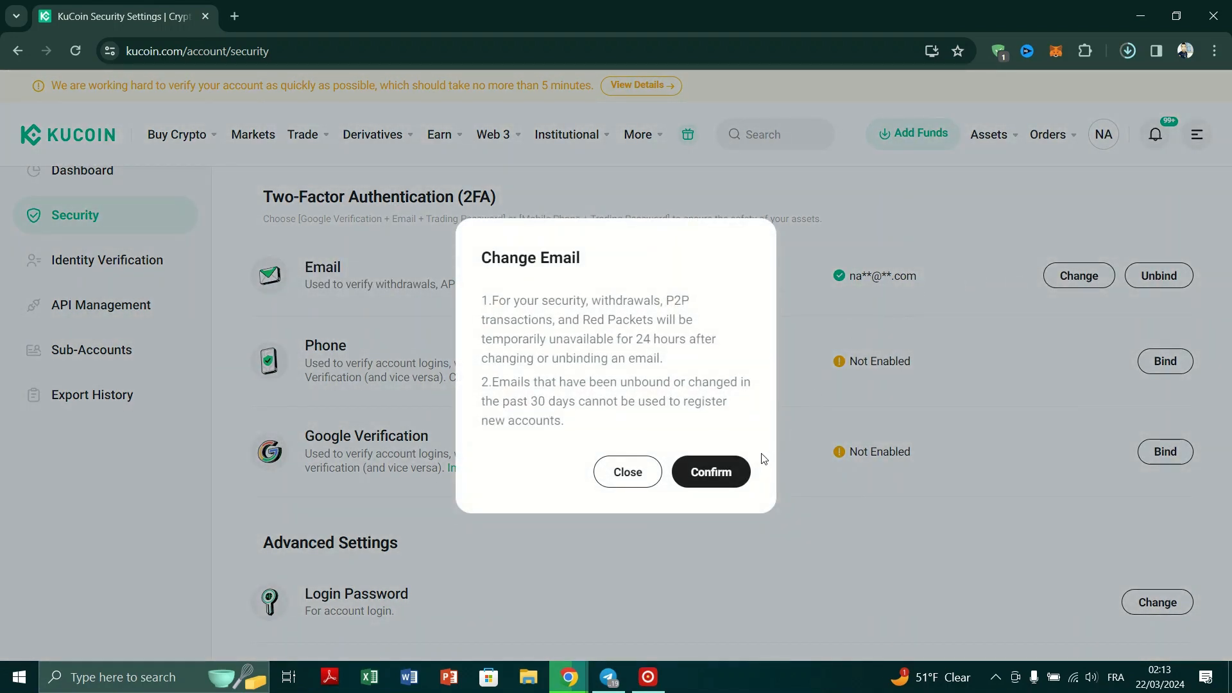
pyautogui.click(709, 472)
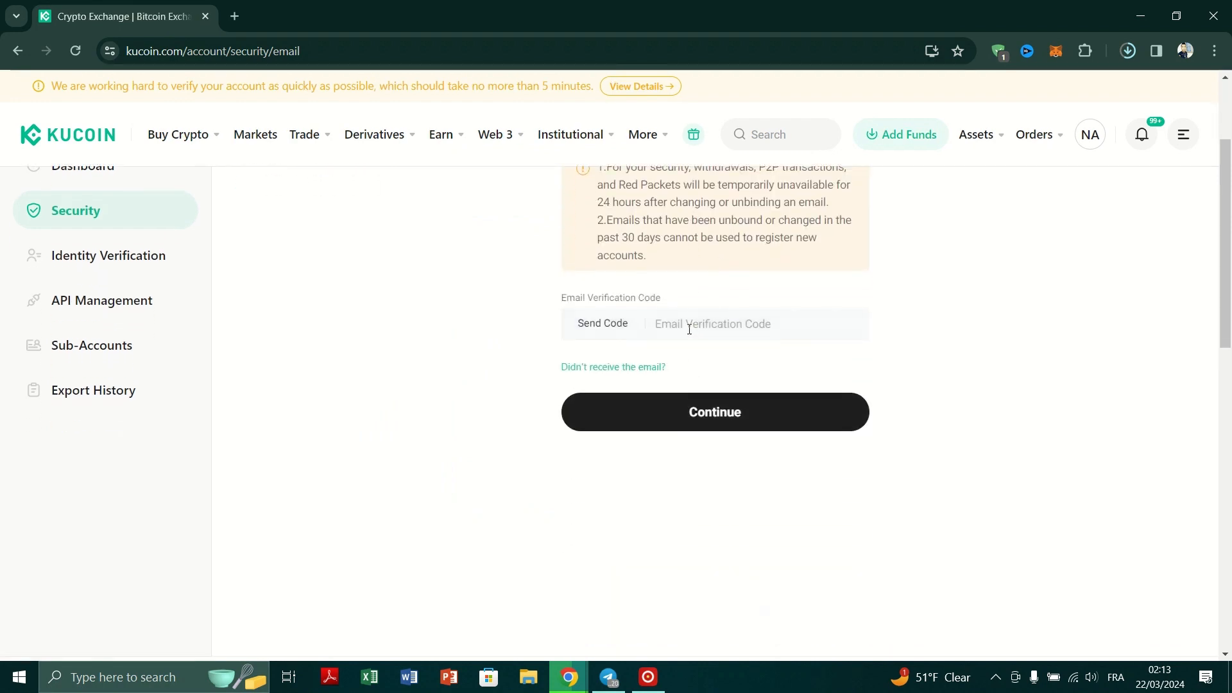
# - Focus the Email Verification Code field on the Change Email page
pyautogui.scroll(3)
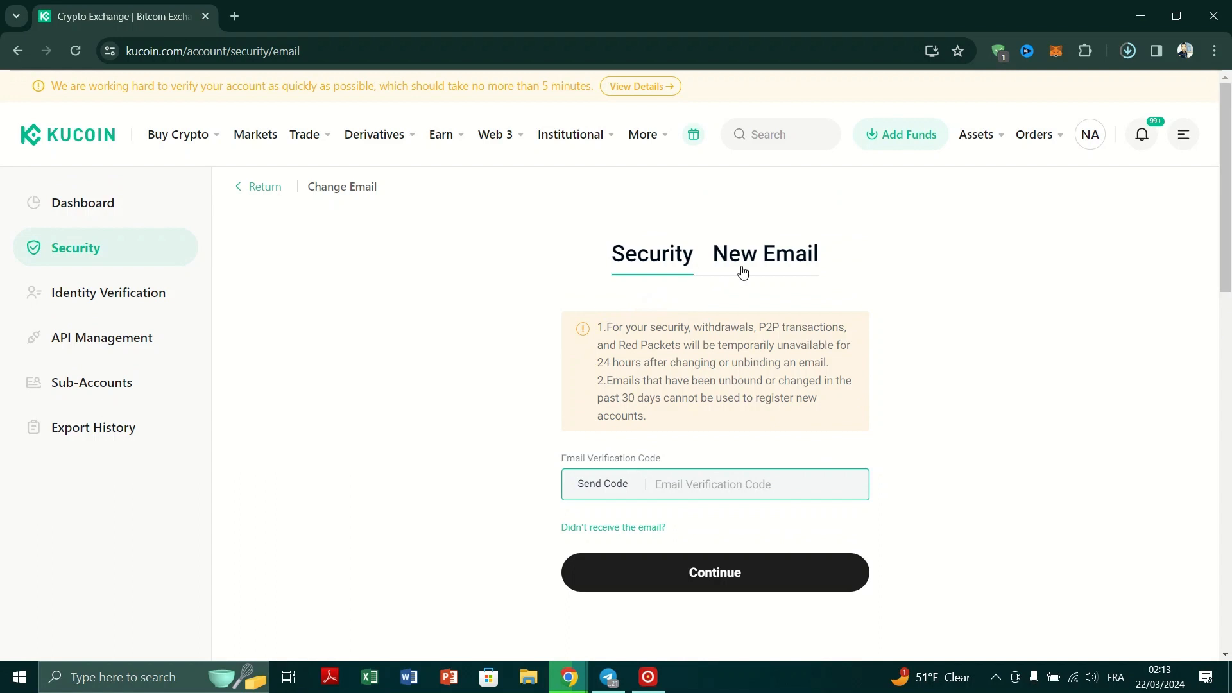
pyautogui.click(713, 570)
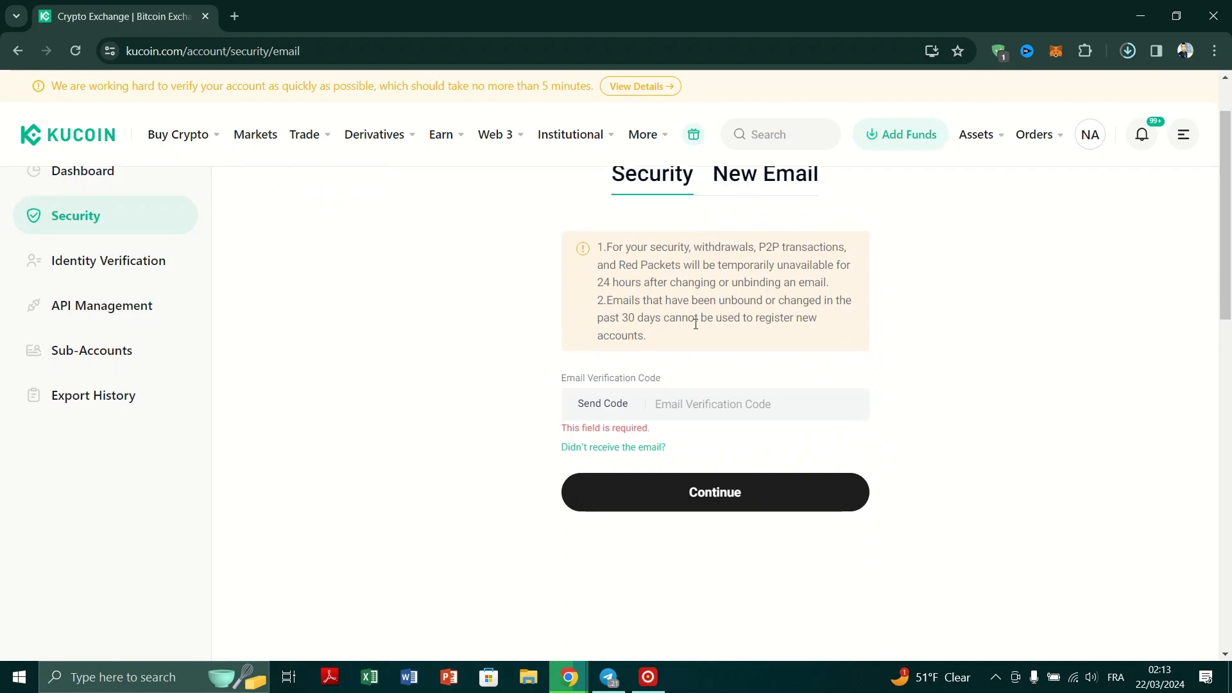
pyautogui.moveTo(682, 404)
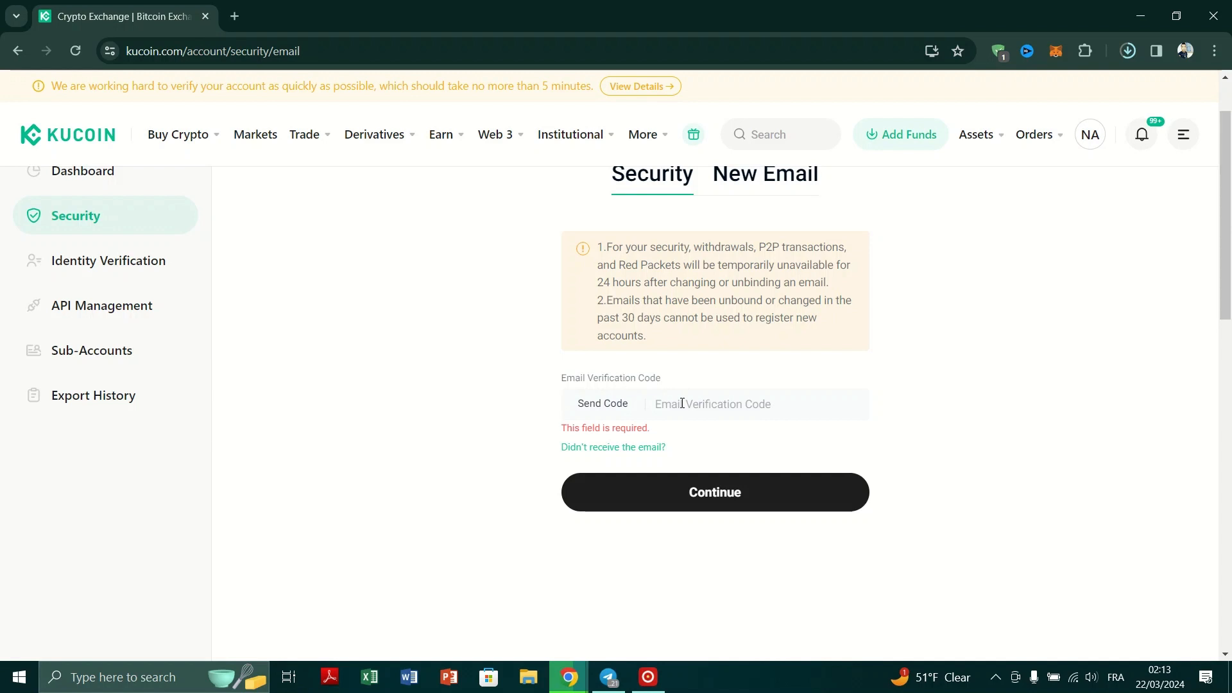
pyautogui.moveTo(244, 6)
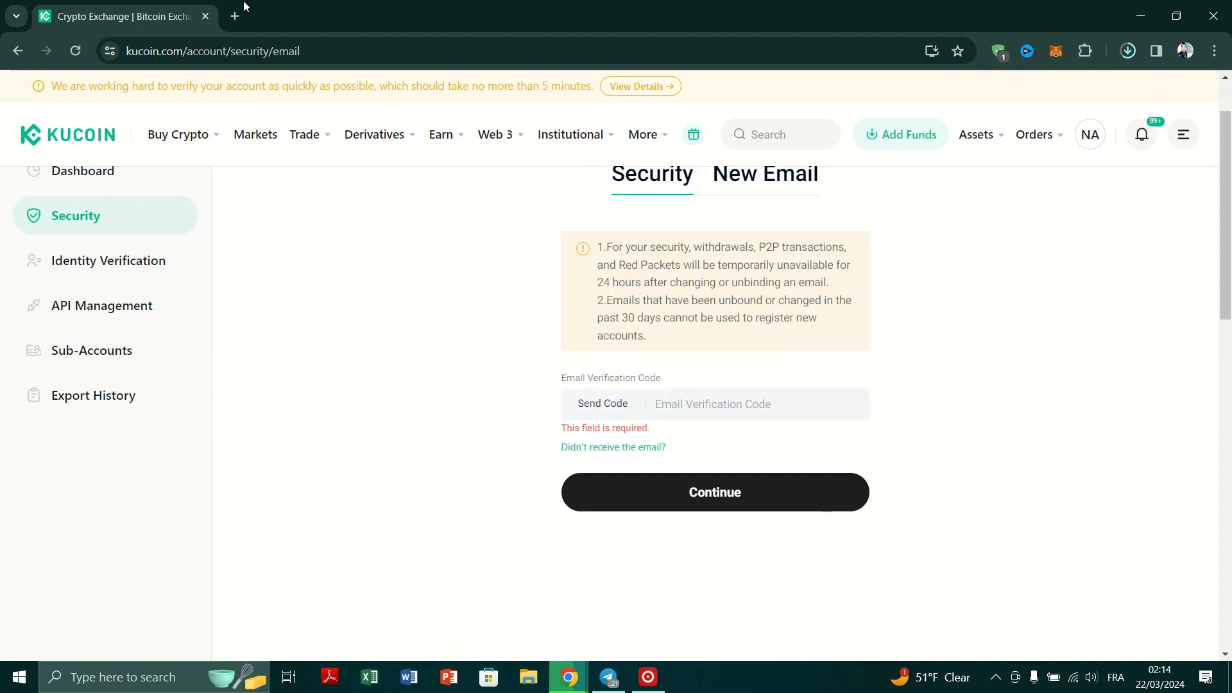
pyautogui.click(234, 15)
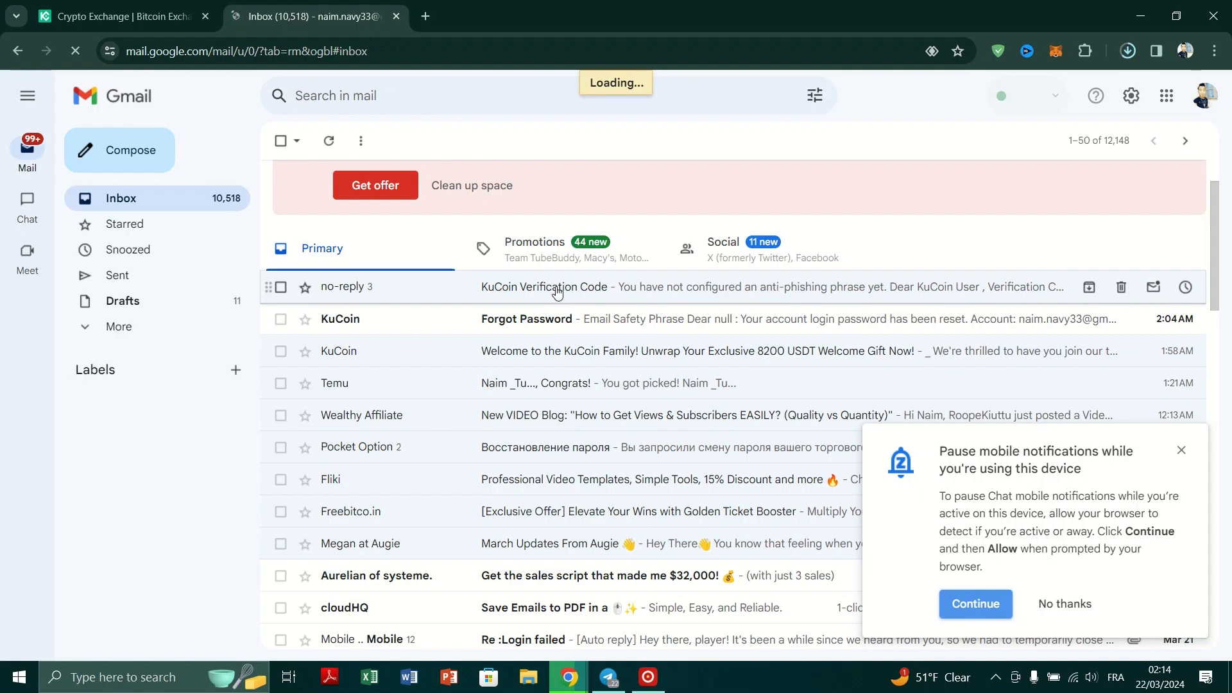
pyautogui.click(543, 286)
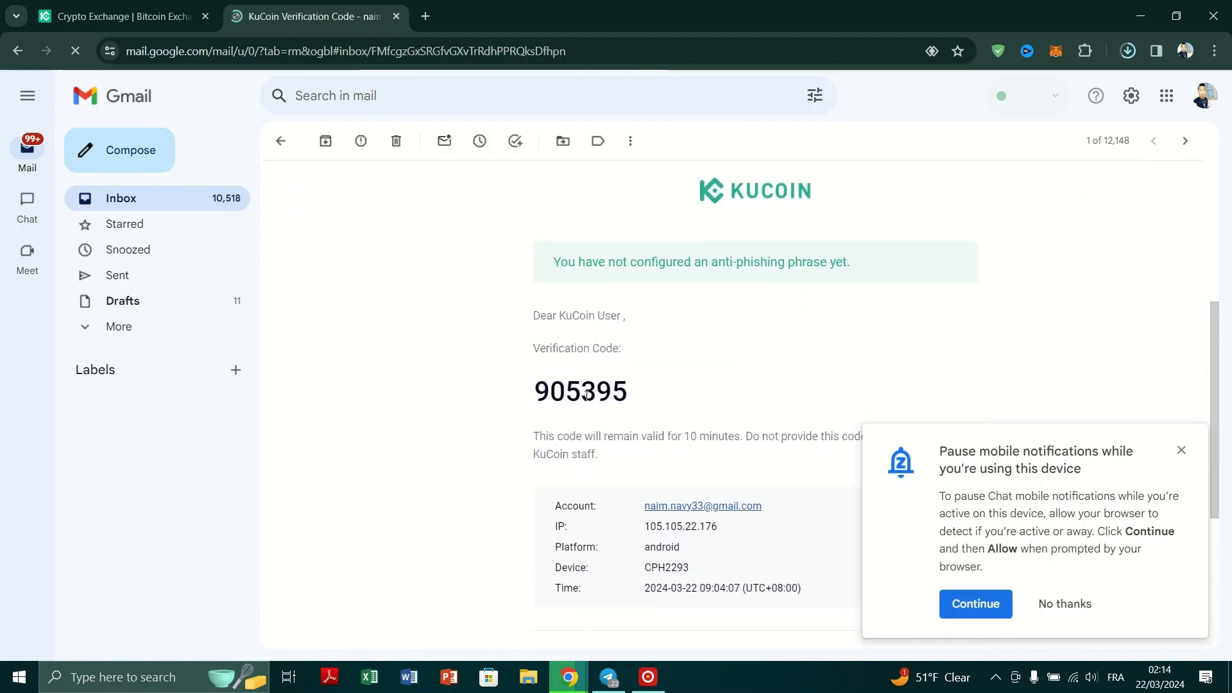
pyautogui.click(118, 15)
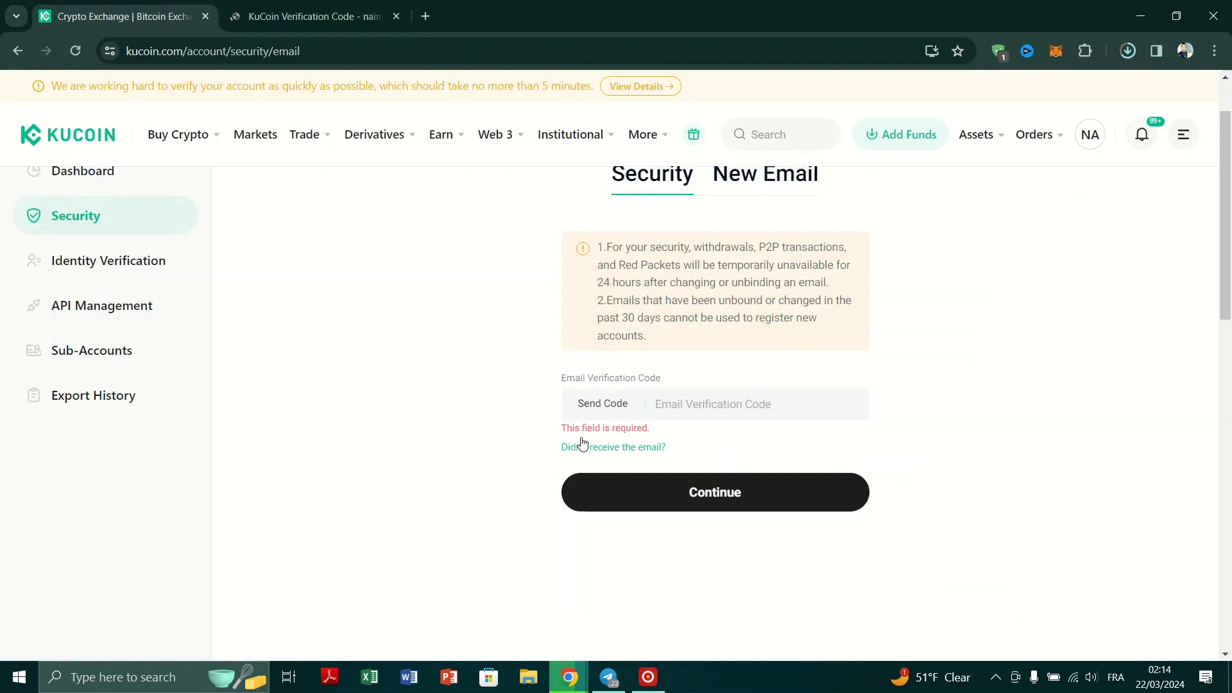